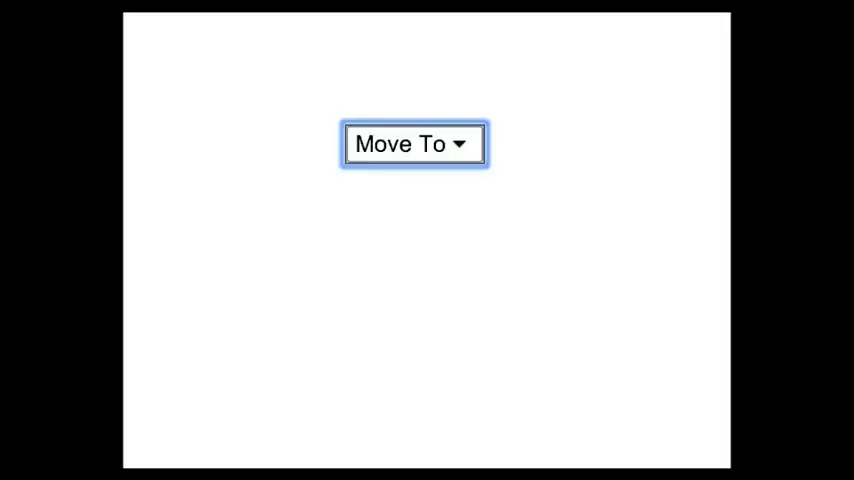
- Expand the Move To menu so Inbox, Archive and Trash are listed with Inbox active
left_click(412, 144)
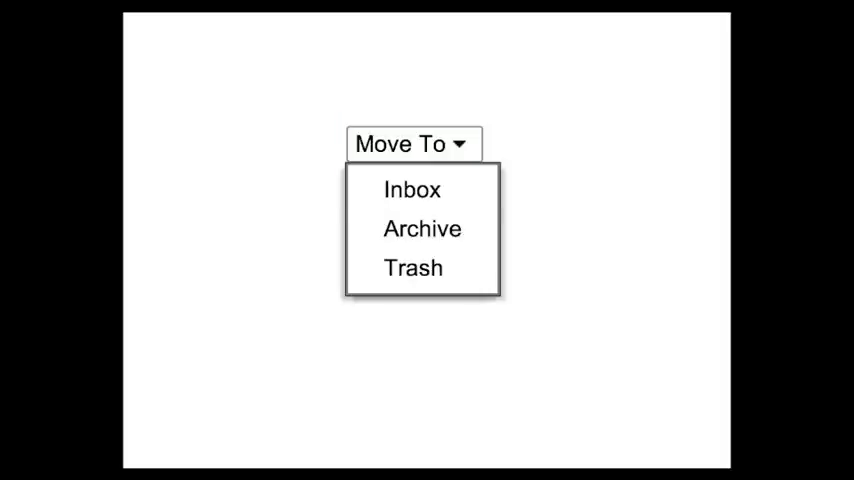
mouse_move(412, 188)
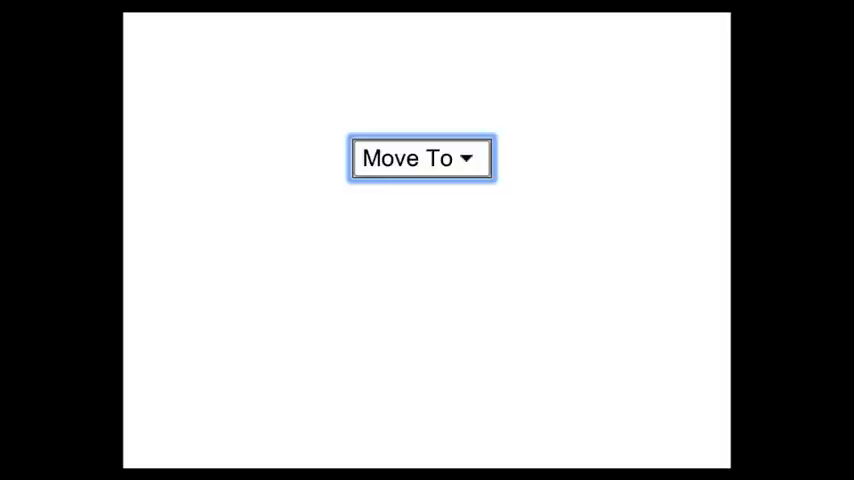
left_click(420, 158)
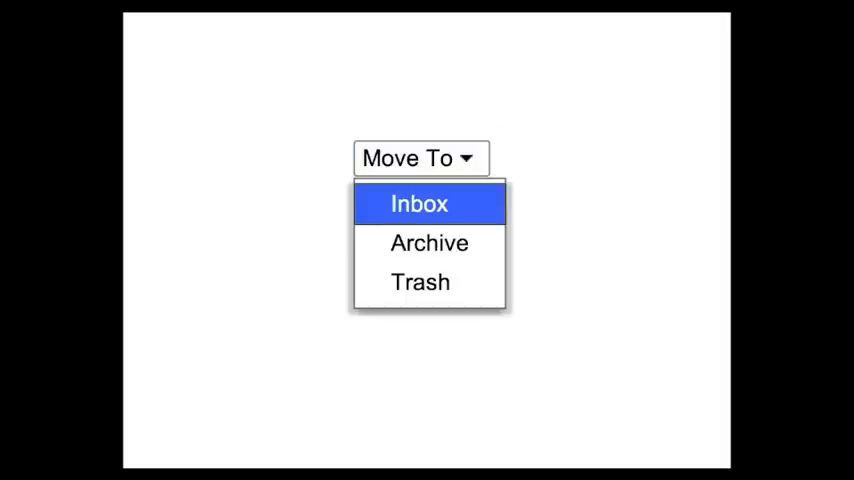
mouse_move(420, 282)
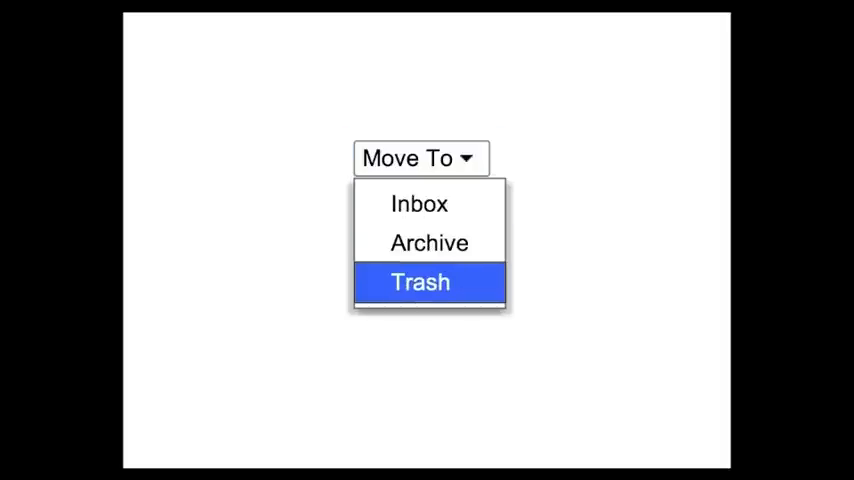